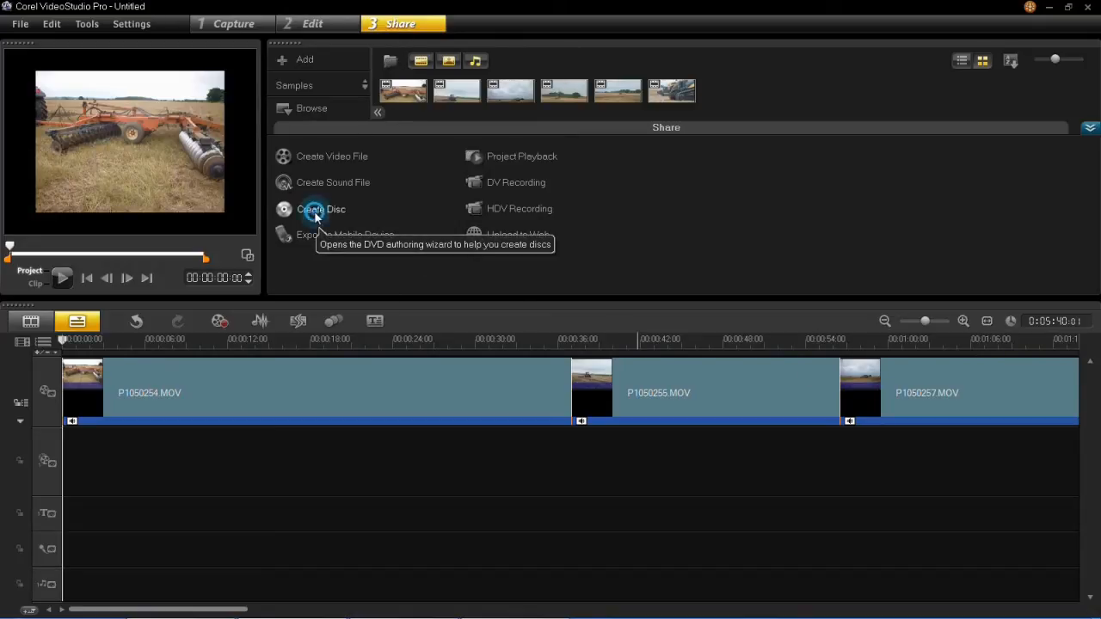
{"action": "mouse_move", "coordinate": [315, 230]}
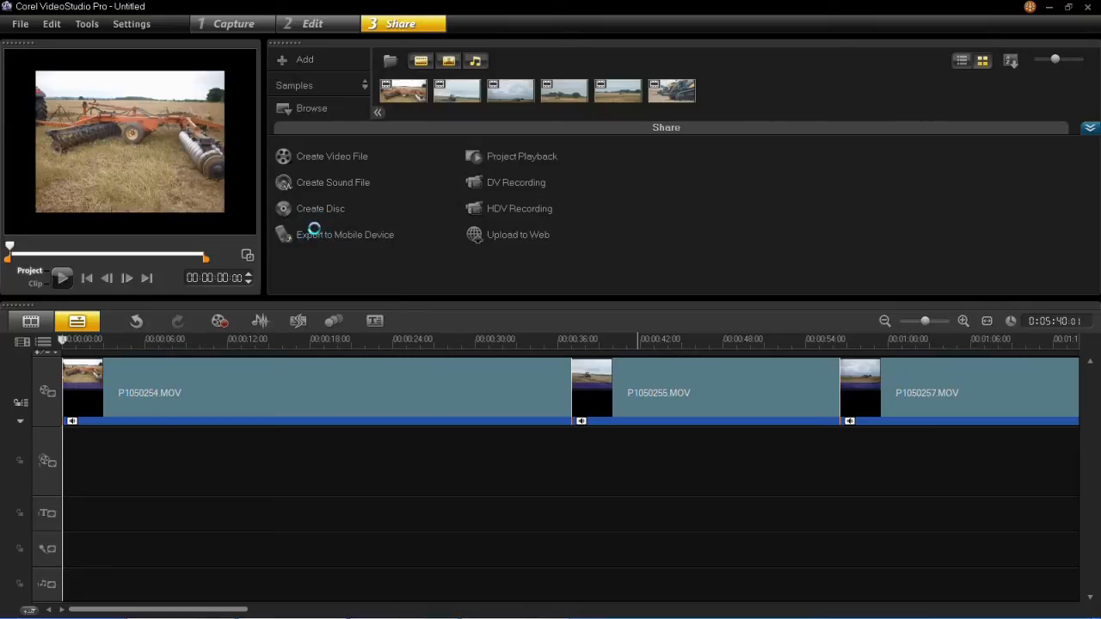
Launch the Create Disc wizard, loading the 5 min 40 sec project onto a 4.7 GB DVD.
{"action": "left_click", "coordinate": [320, 208]}
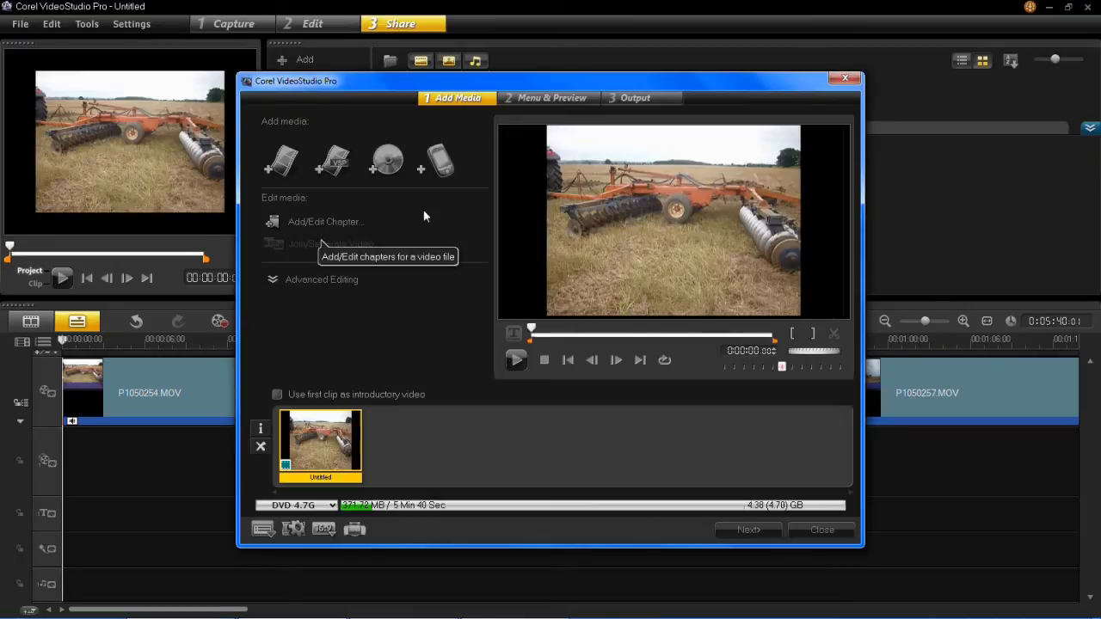
{"action": "mouse_move", "coordinate": [322, 237]}
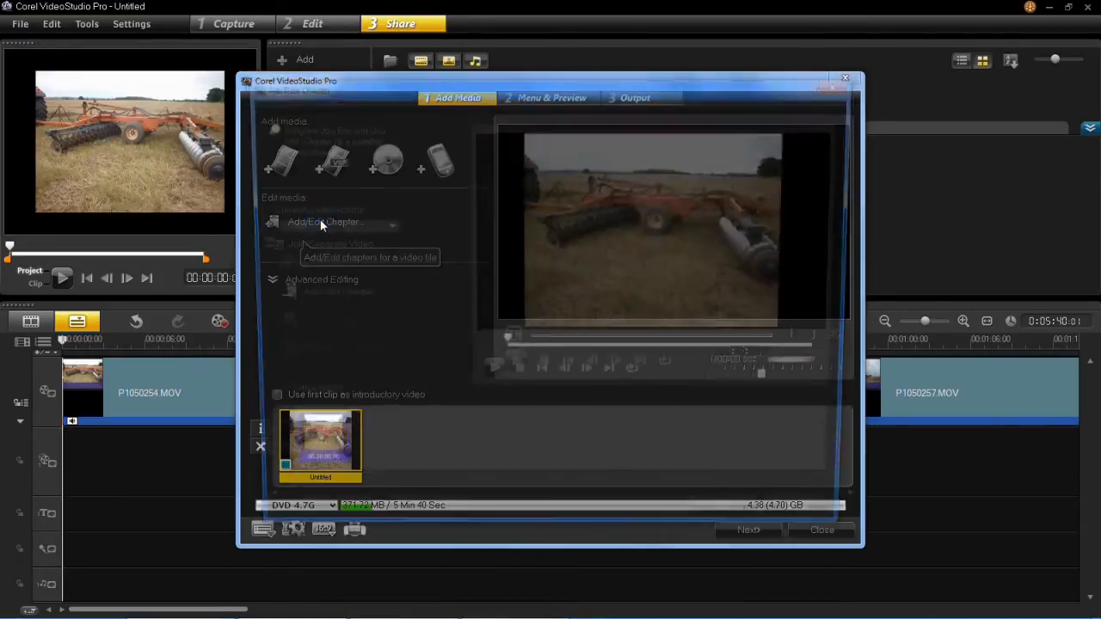
Auto-add chapters at fixed 2-minute intervals, creating chapter points at 0:00, 2:00, 4:00 and 5:00.
{"action": "left_click", "coordinate": [336, 223]}
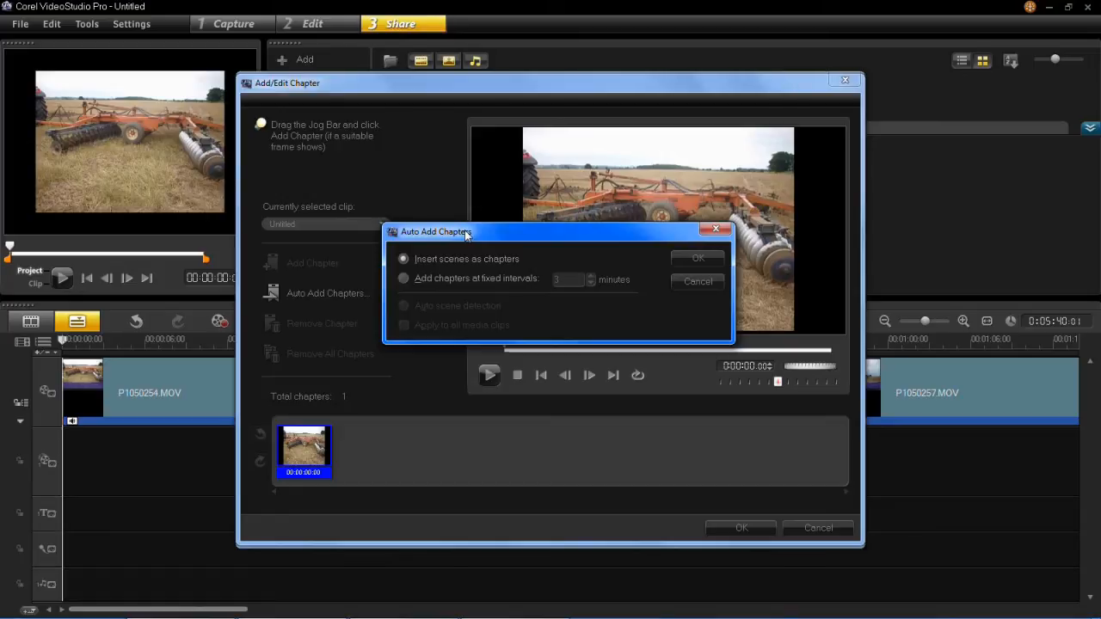
{"action": "left_click", "coordinate": [404, 278]}
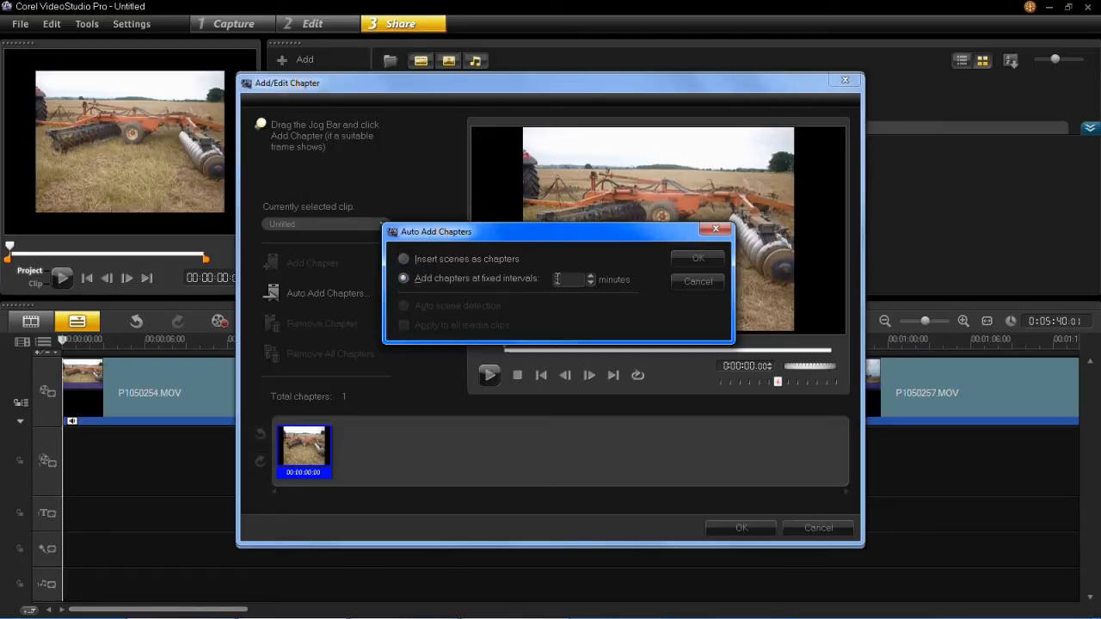
{"action": "left_click", "coordinate": [590, 276]}
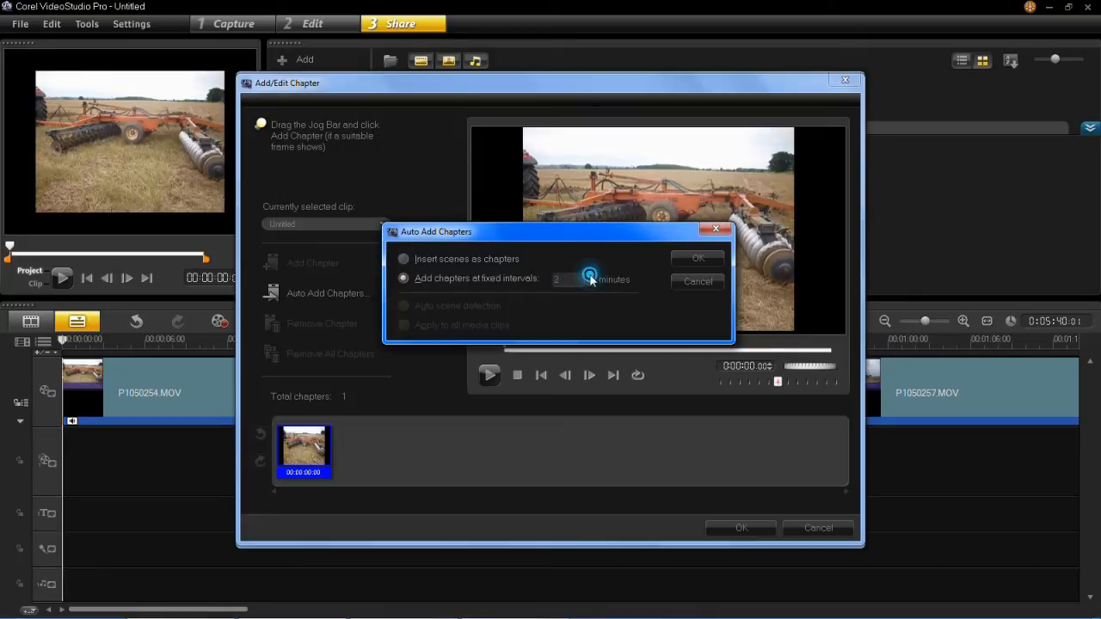
{"action": "left_click", "coordinate": [591, 282]}
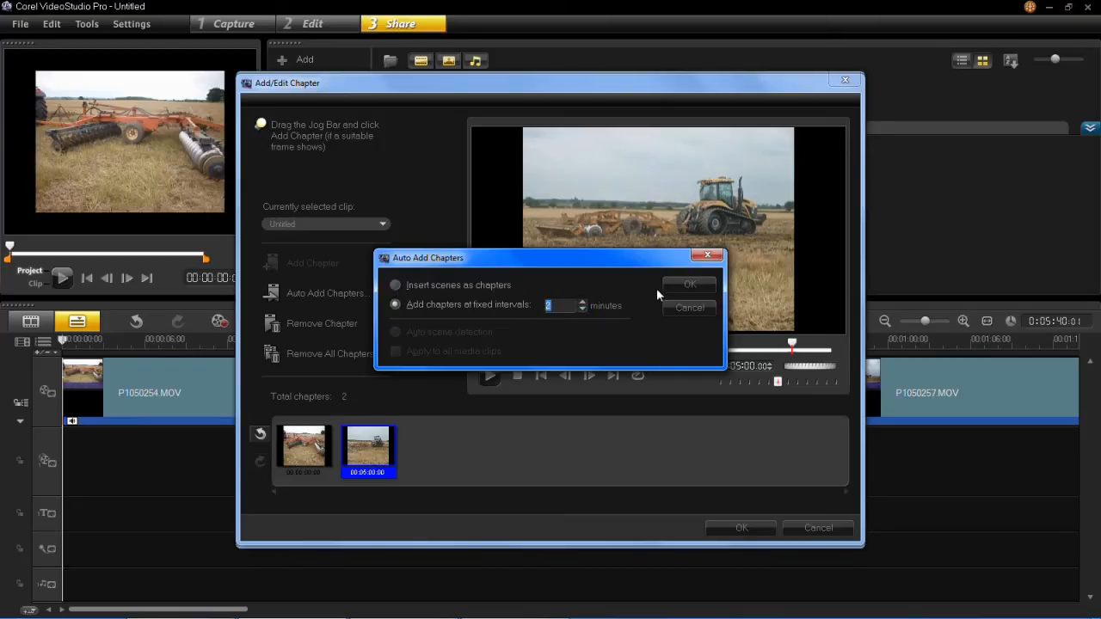
{"action": "left_click", "coordinate": [688, 284]}
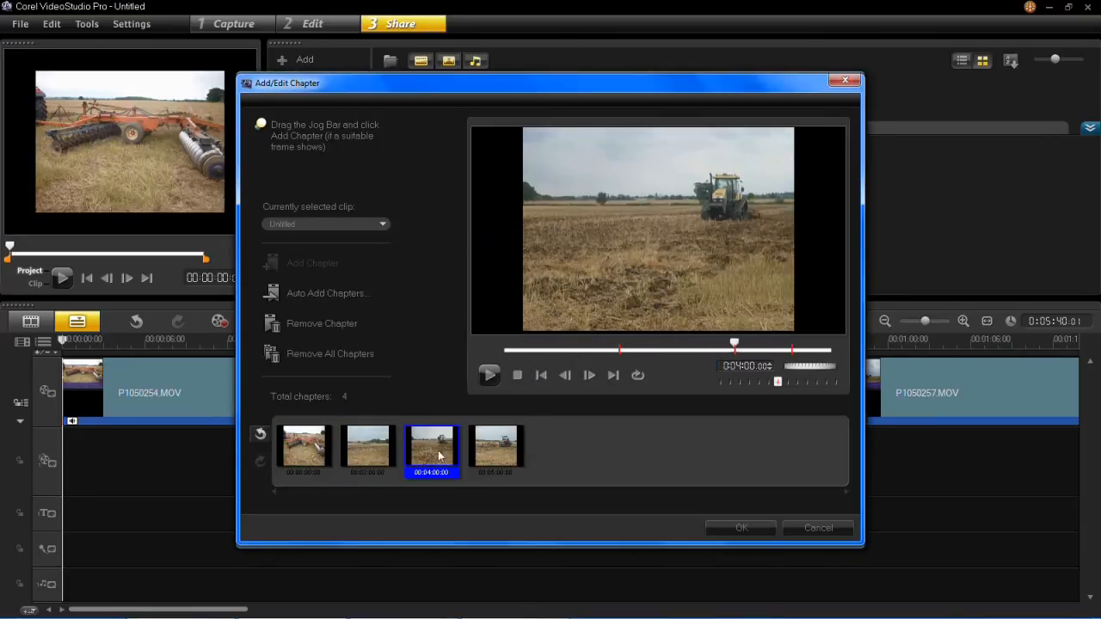
{"action": "mouse_move", "coordinate": [495, 448]}
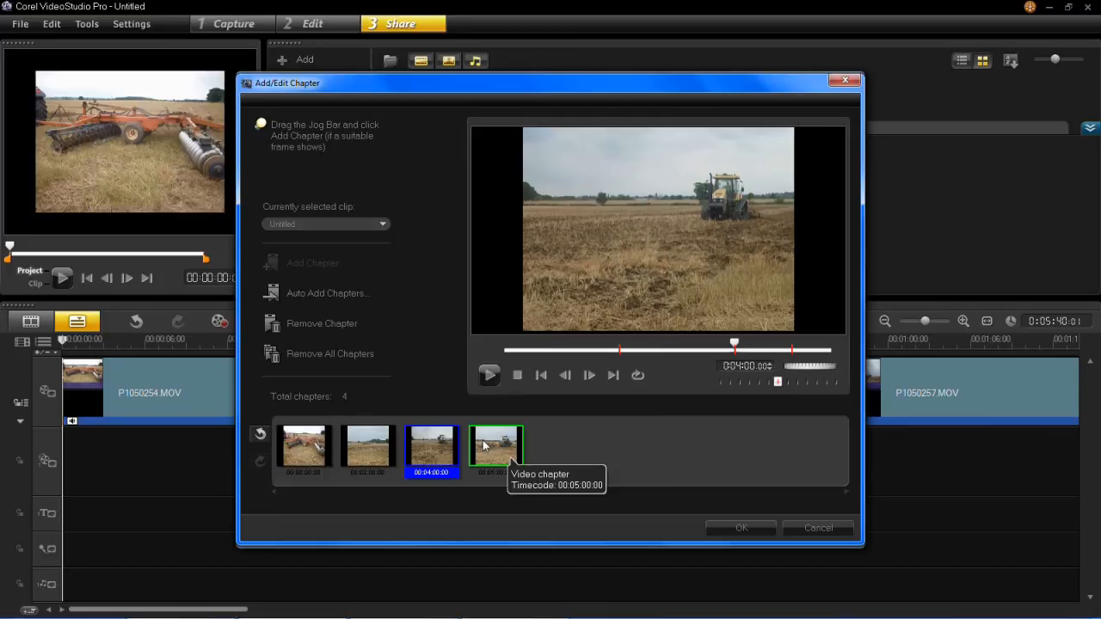
{"action": "mouse_move", "coordinate": [515, 438]}
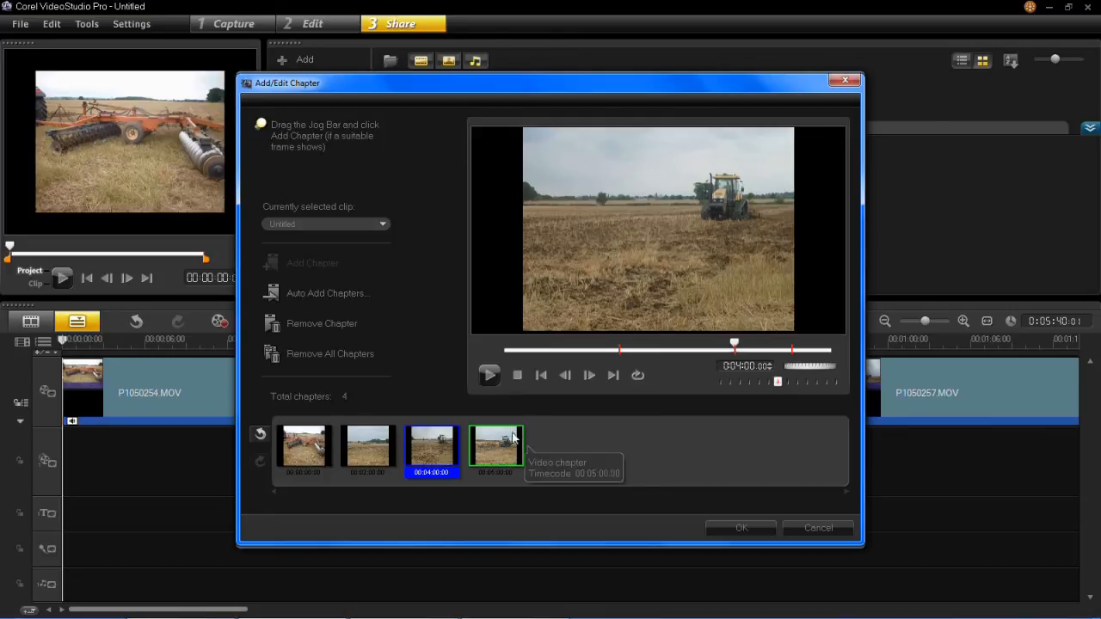
{"action": "mouse_move", "coordinate": [497, 462]}
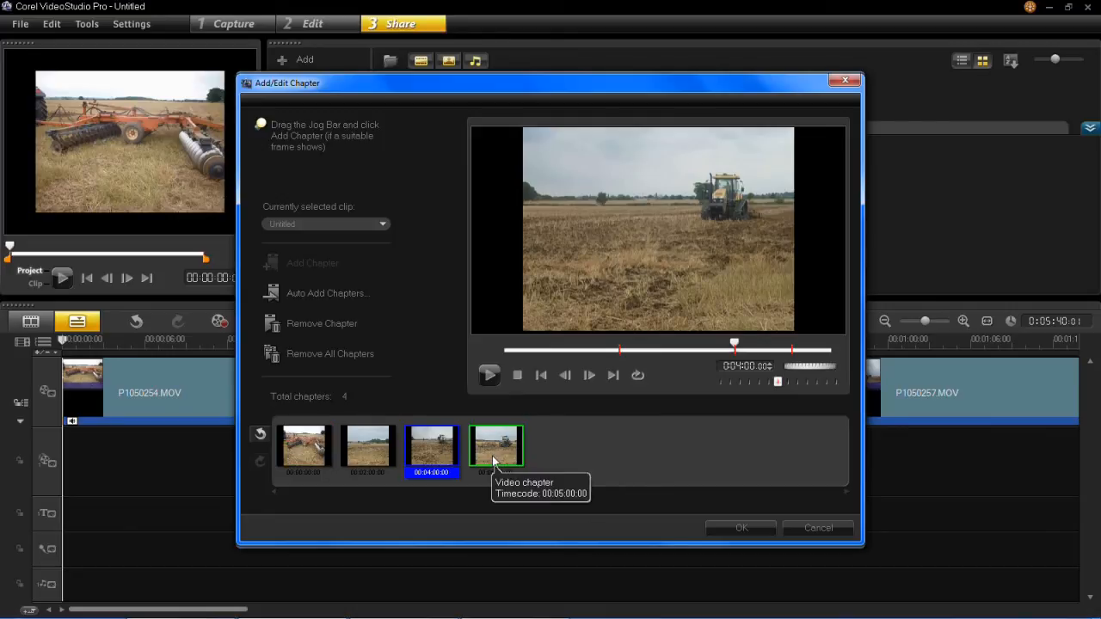
Remove the 00:02:00 chapter and confirm the remaining three chapters with OK.
{"action": "left_click", "coordinate": [367, 447]}
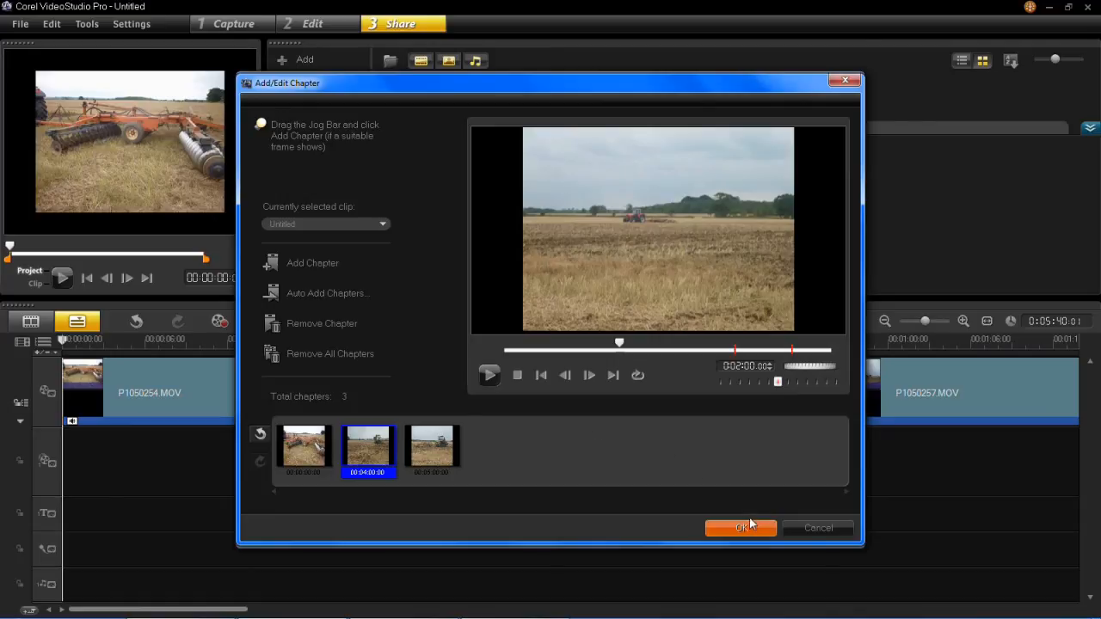
{"action": "left_click", "coordinate": [741, 528]}
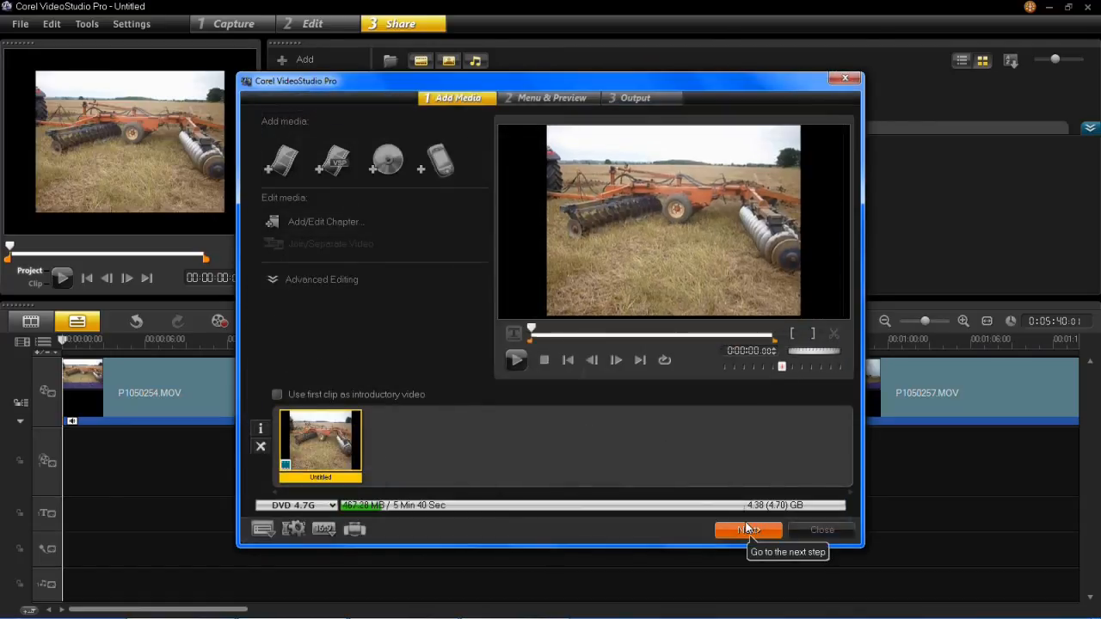